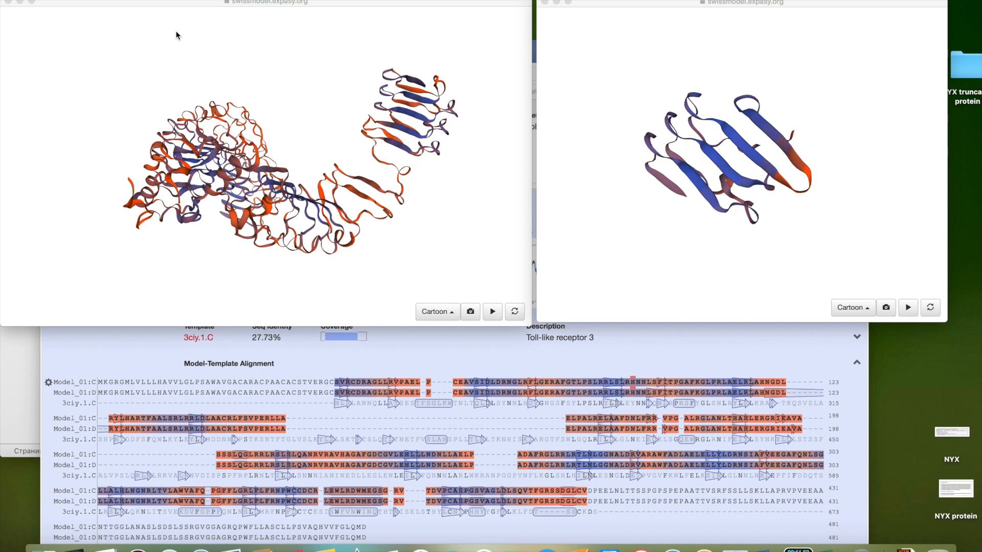
{"action": "mouse_move", "coordinate": [612, 91]}
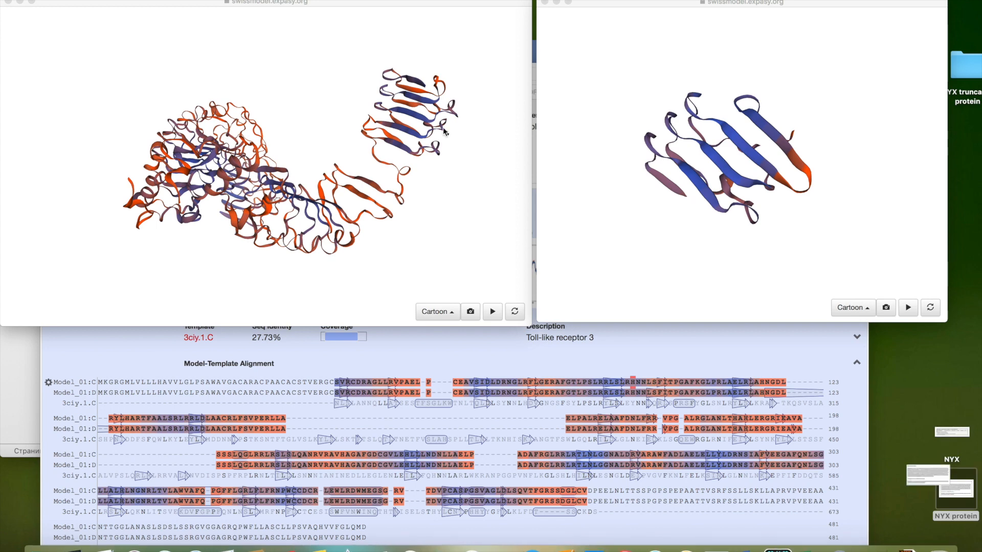
Open the NYX protein sequence notes beneath the model viewers.
{"action": "left_click", "coordinate": [950, 492]}
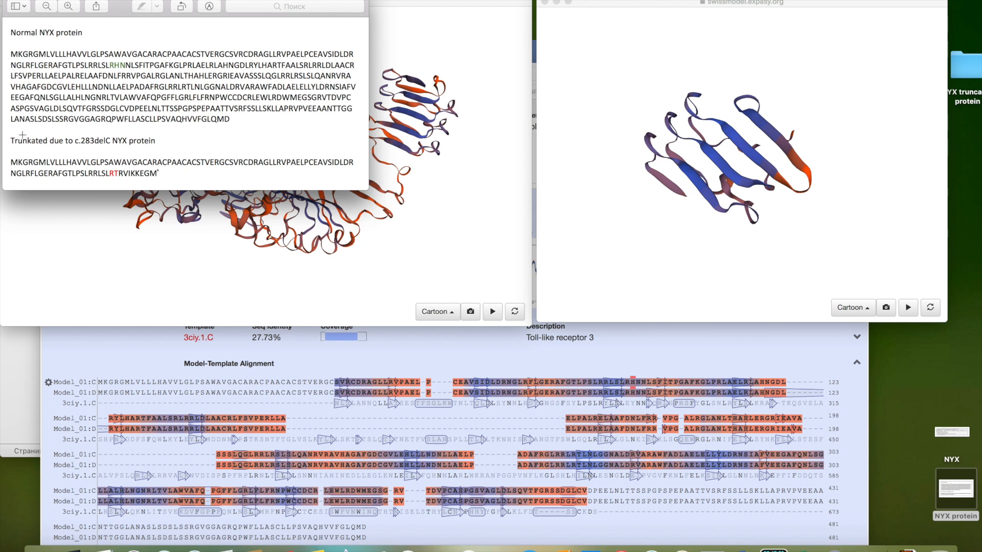
{"action": "mouse_move", "coordinate": [23, 134]}
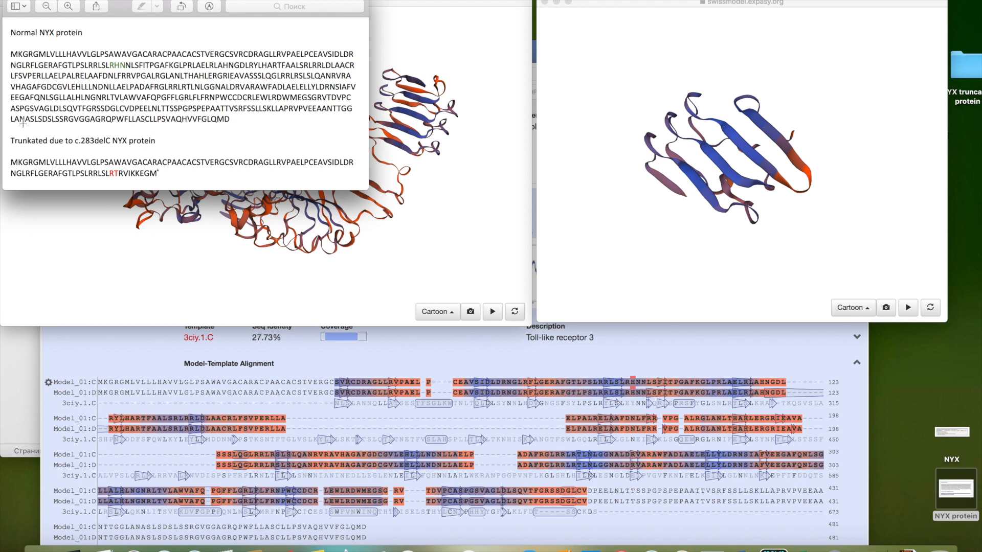
{"action": "mouse_move", "coordinate": [135, 161]}
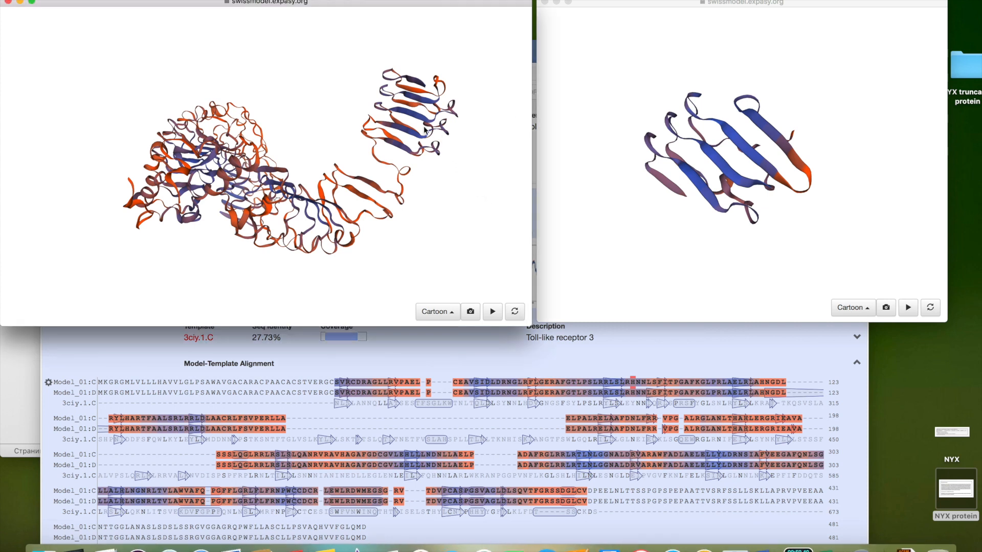
{"action": "mouse_move", "coordinate": [380, 112]}
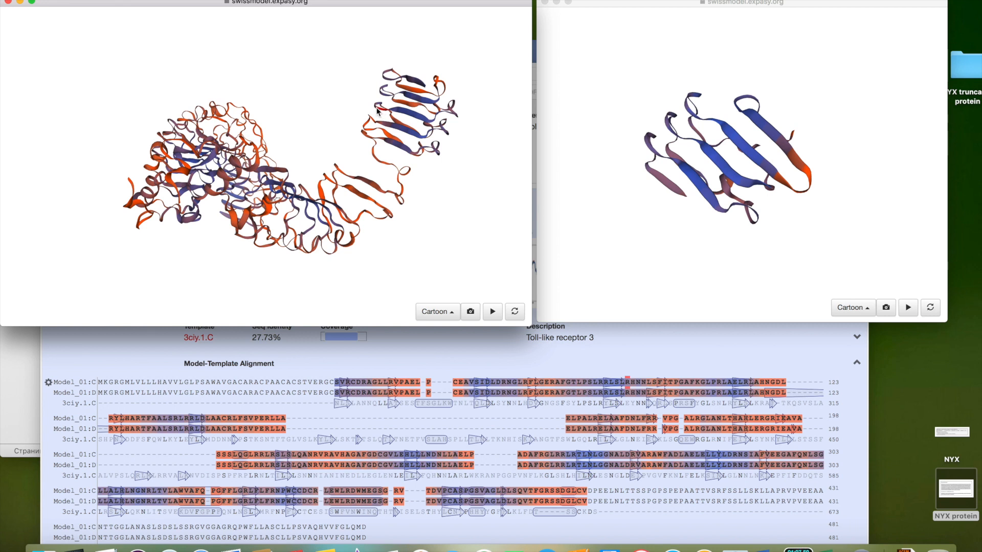
{"action": "mouse_move", "coordinate": [372, 111]}
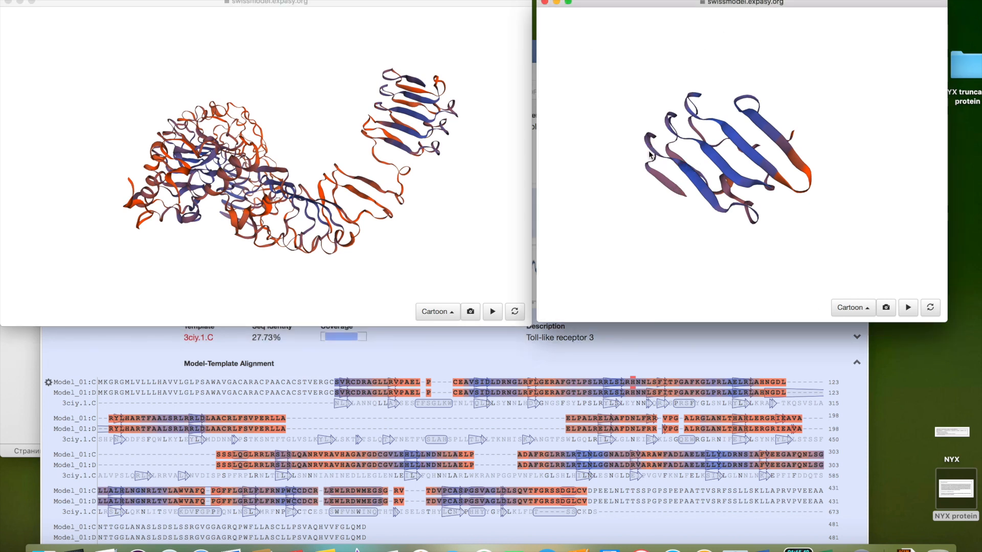
{"action": "mouse_move", "coordinate": [649, 156]}
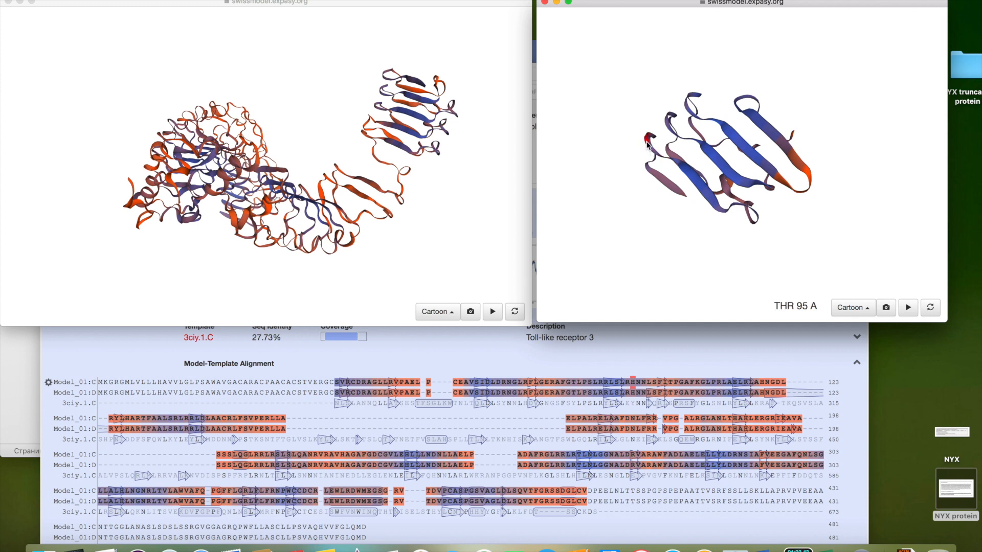
{"action": "mouse_move", "coordinate": [661, 180]}
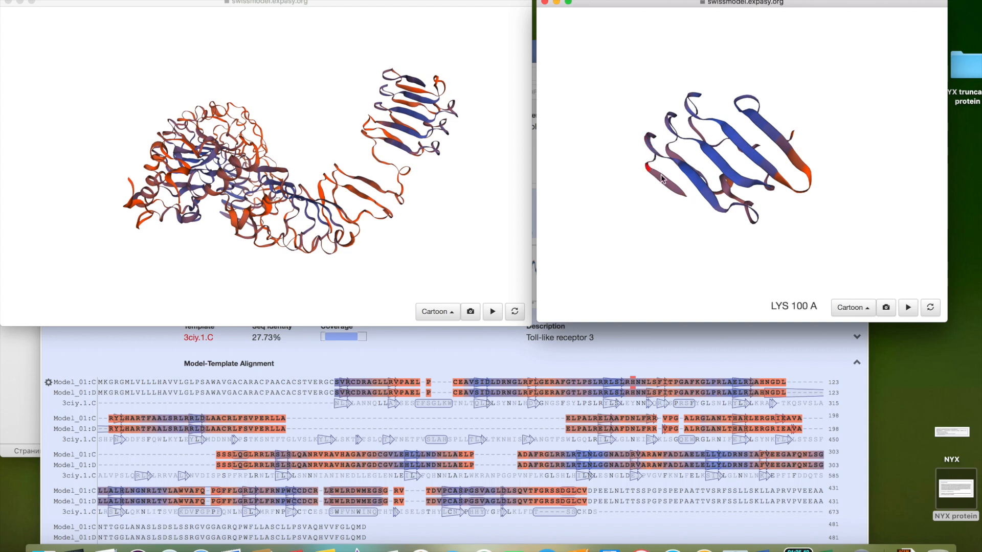
{"action": "mouse_move", "coordinate": [676, 196]}
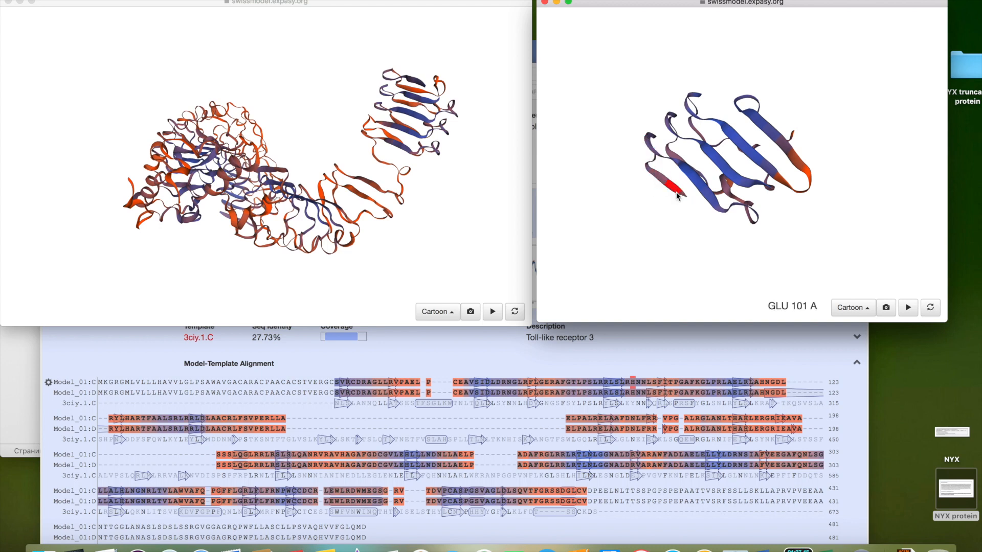
{"action": "mouse_move", "coordinate": [684, 201]}
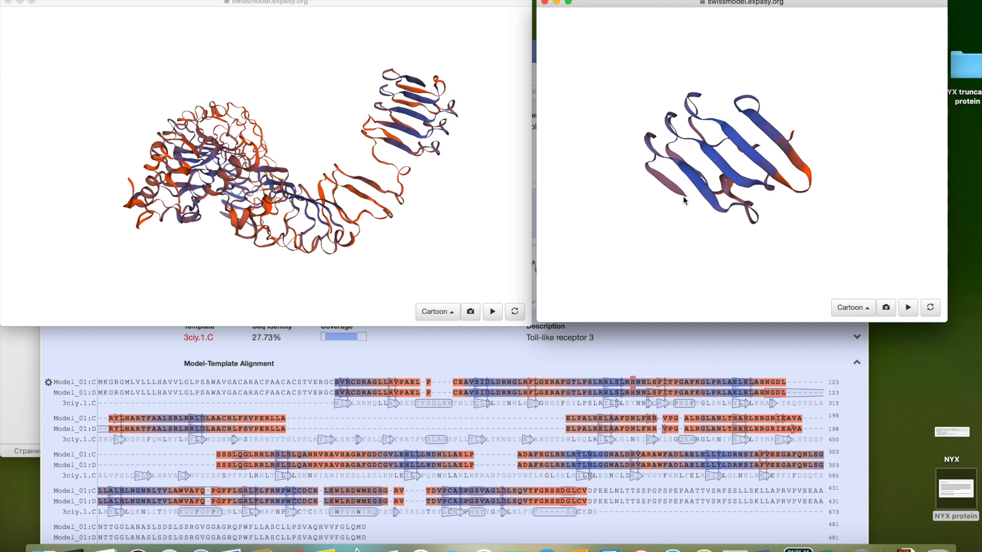
{"action": "mouse_move", "coordinate": [489, 174]}
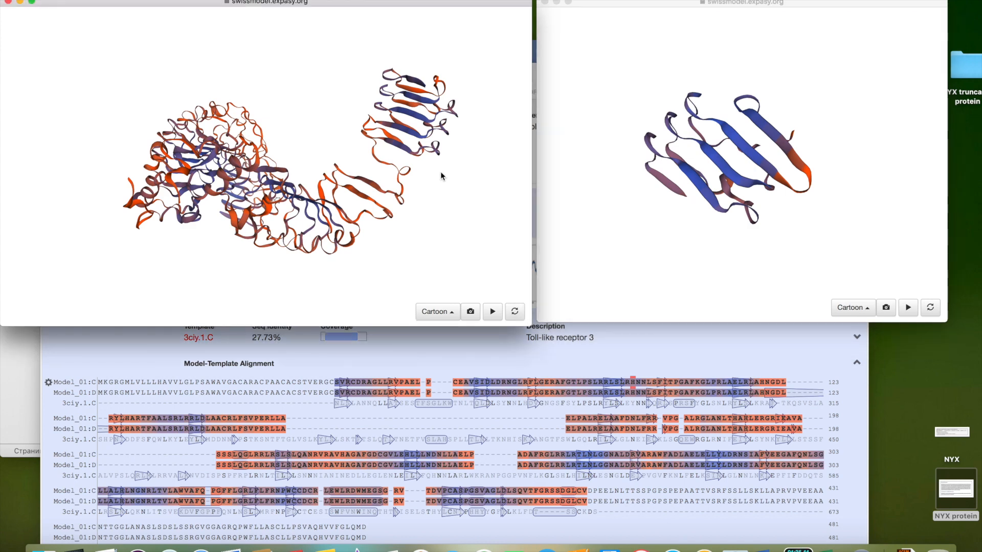
{"action": "mouse_move", "coordinate": [399, 166]}
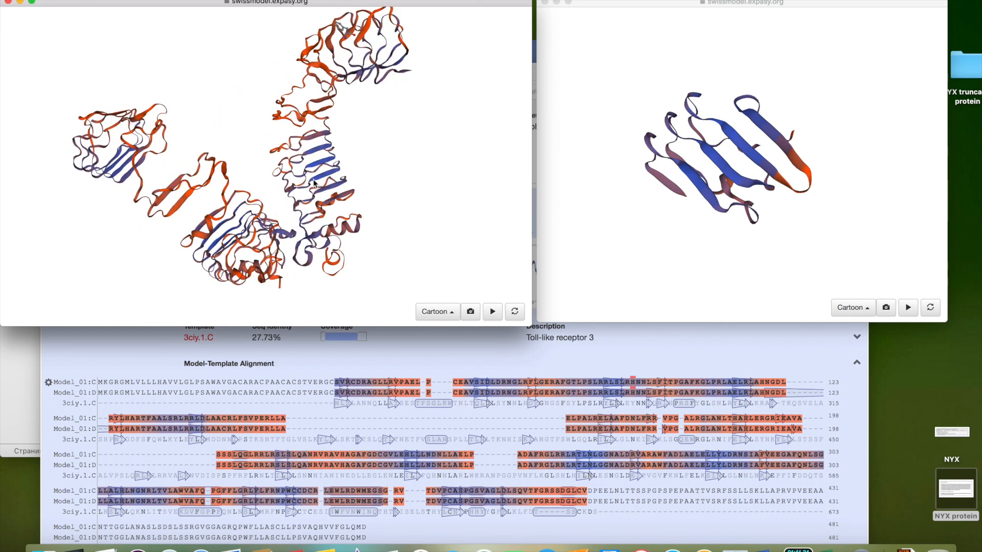
Switch the full NYX model's representation from cartoon to Tube, leaving the truncated model as cartoon.
{"action": "left_click", "coordinate": [492, 310]}
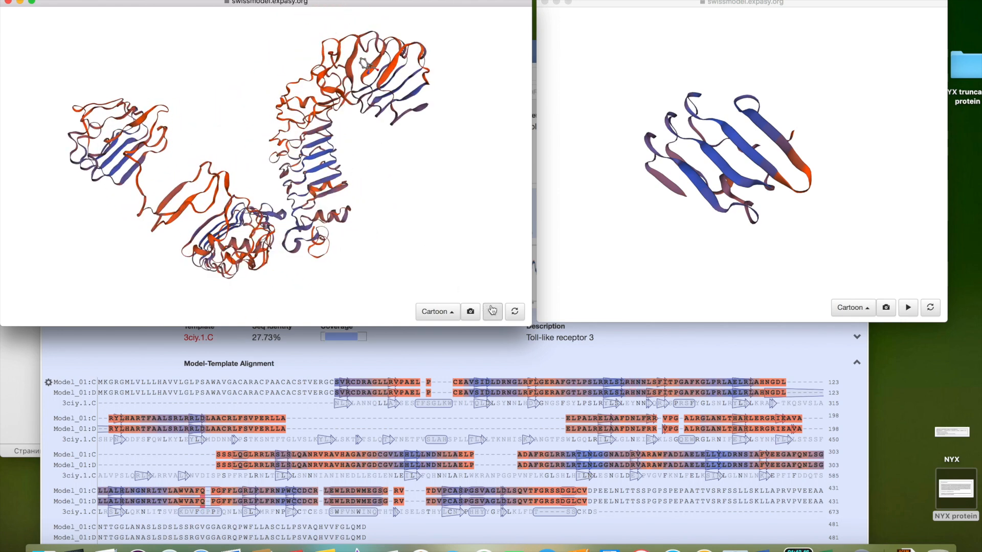
{"action": "left_click", "coordinate": [437, 311]}
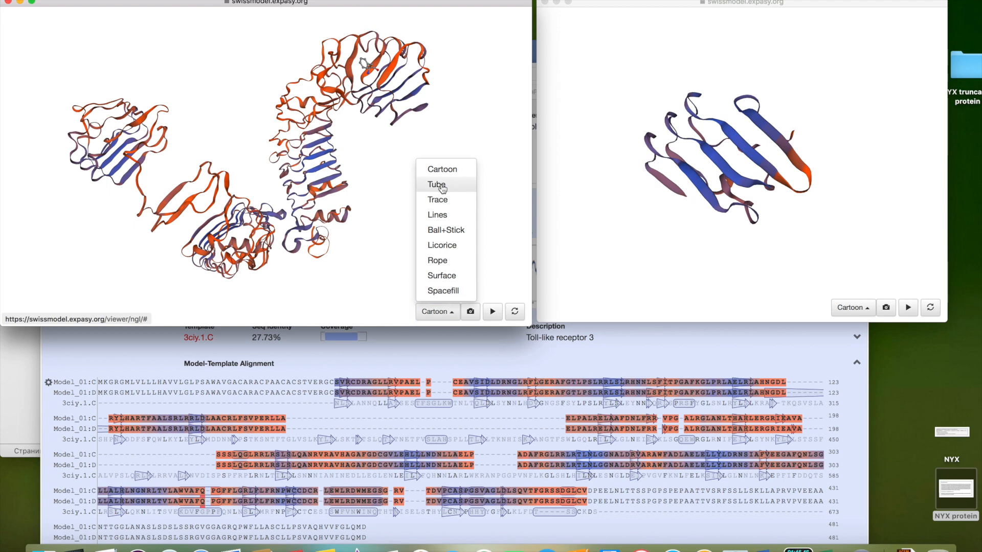
{"action": "left_click", "coordinate": [436, 184]}
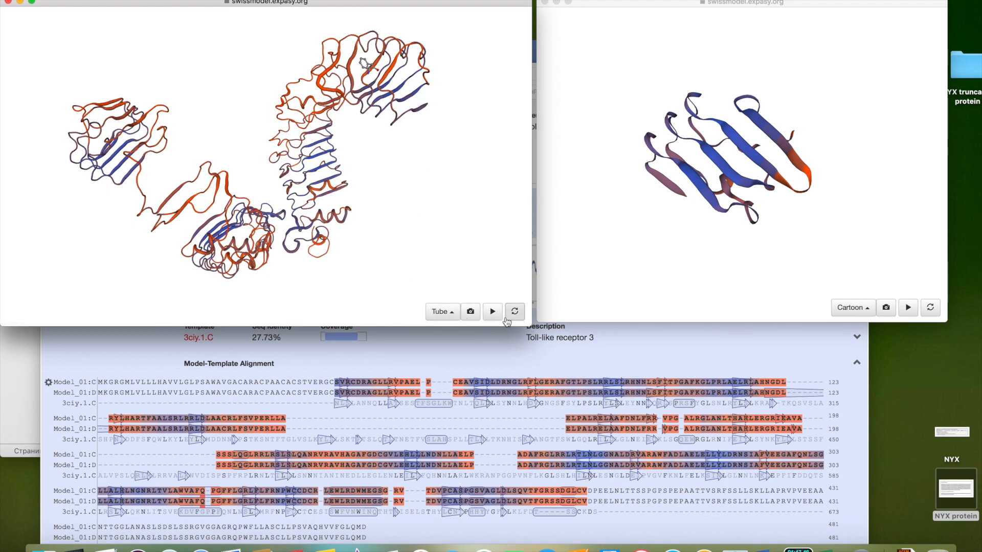
{"action": "mouse_move", "coordinate": [200, 199]}
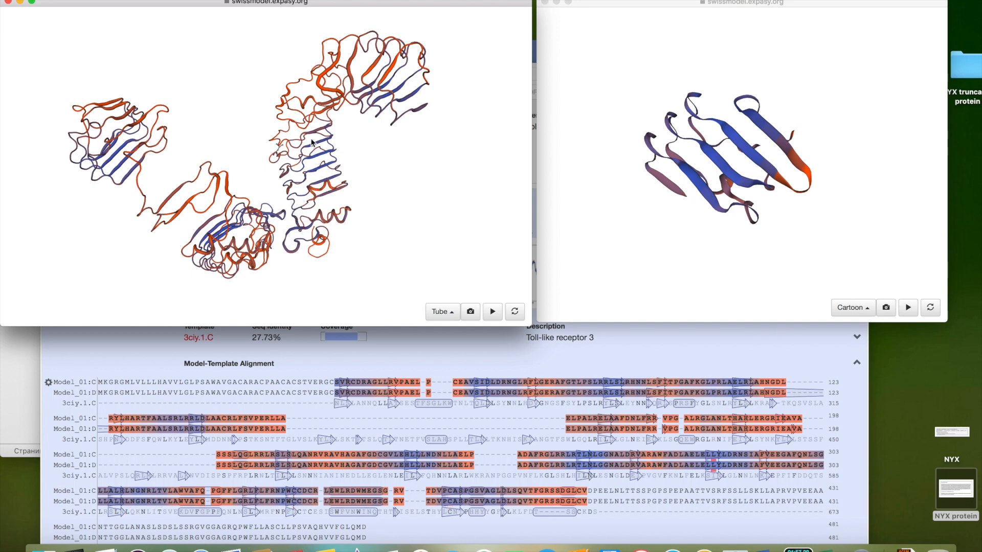
{"action": "mouse_move", "coordinate": [383, 164]}
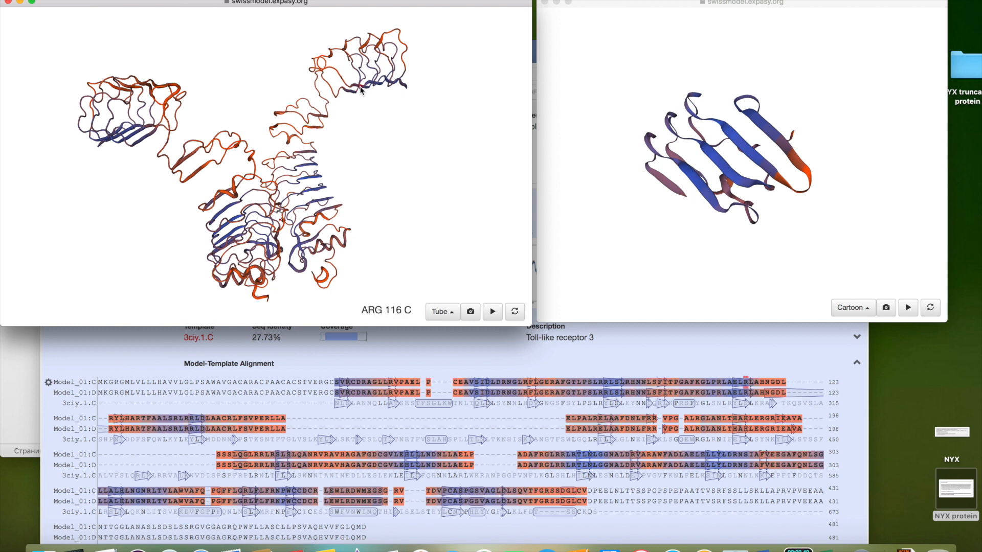
{"action": "mouse_move", "coordinate": [360, 91]}
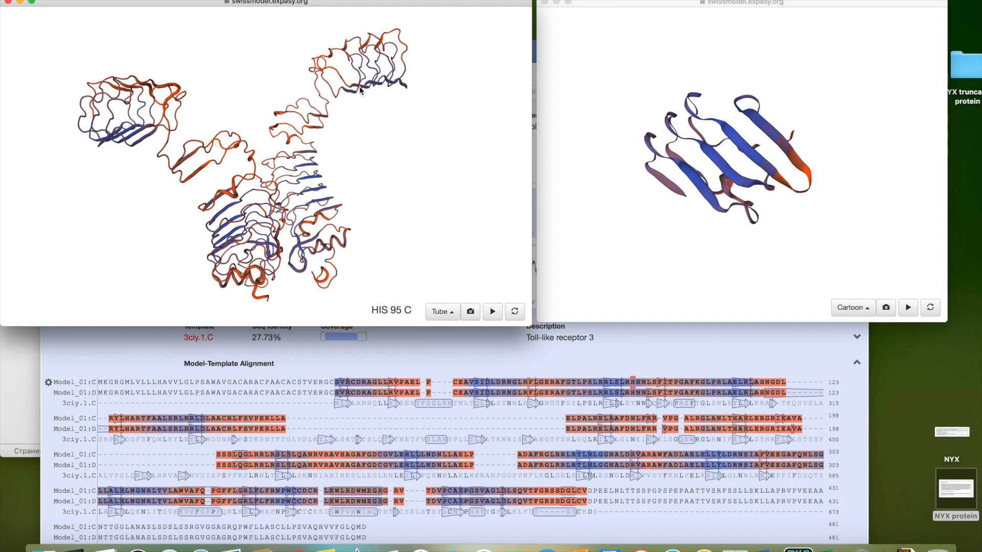
{"action": "mouse_move", "coordinate": [136, 148]}
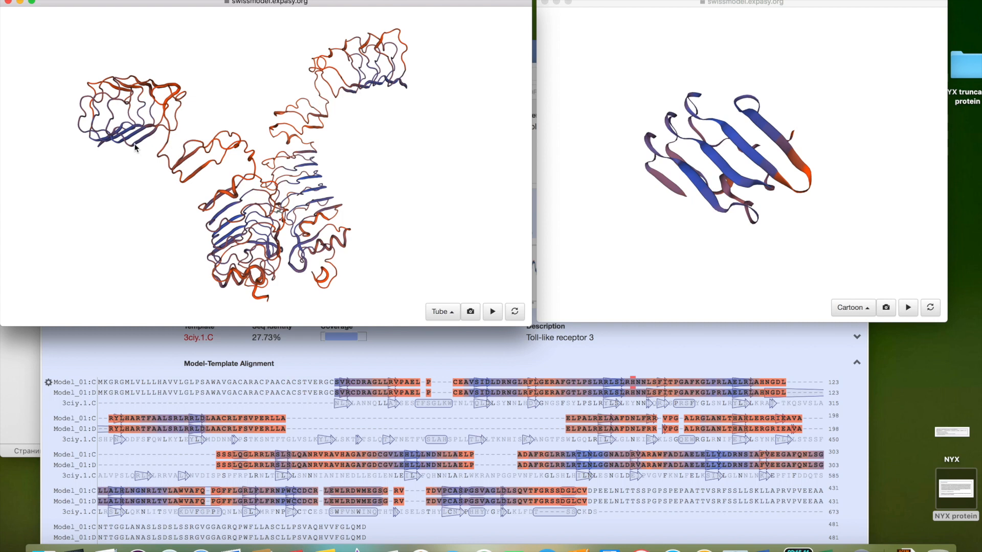
{"action": "mouse_move", "coordinate": [113, 138]}
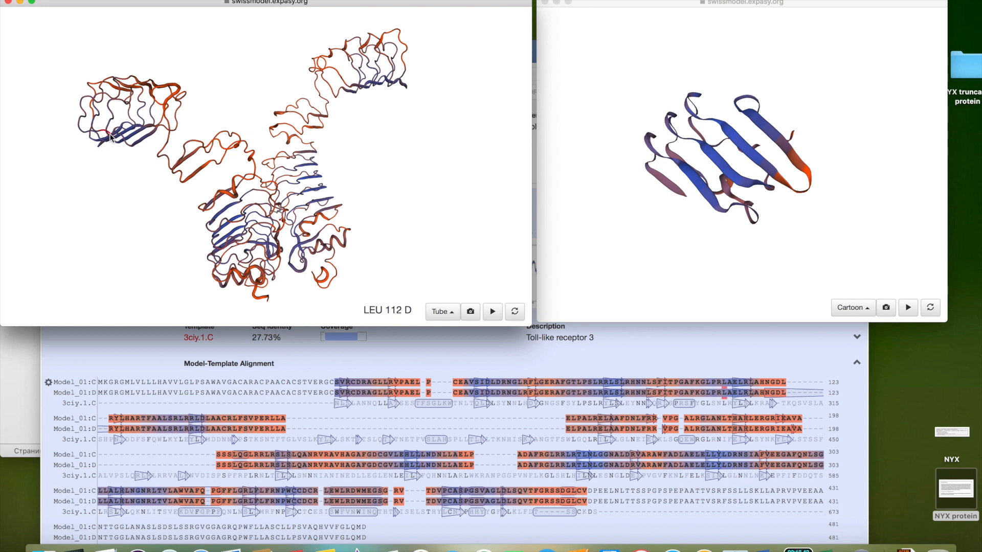
{"action": "mouse_move", "coordinate": [112, 138]}
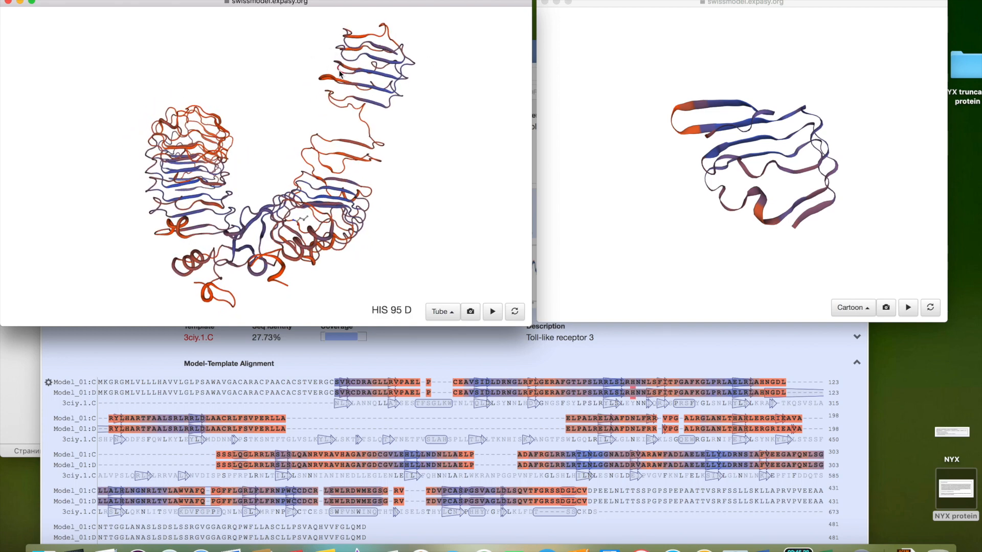
Try Rope and Cartoon on the full model, then render it as Spacefill.
{"action": "scroll", "scroll_direction": "up", "scroll_amount": 3}
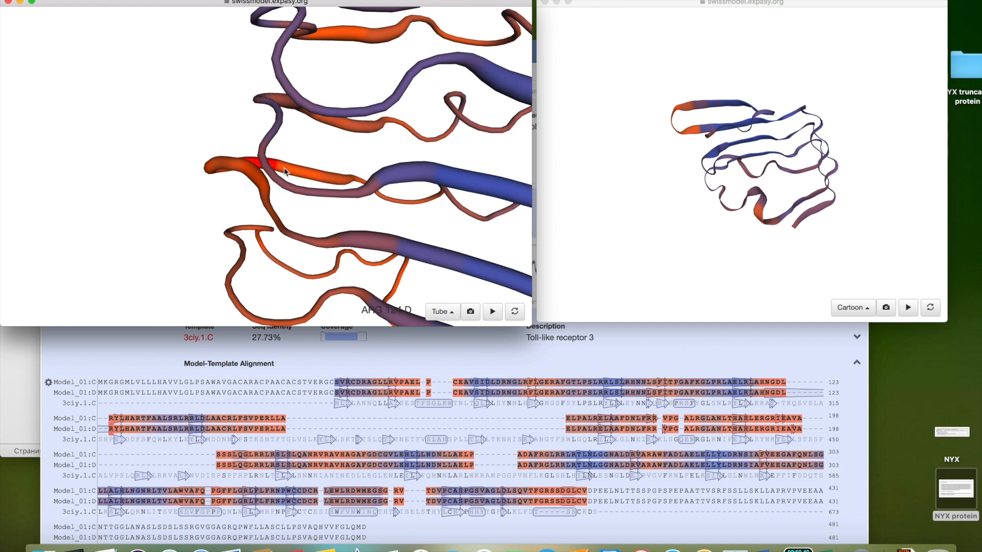
{"action": "left_click", "coordinate": [443, 311]}
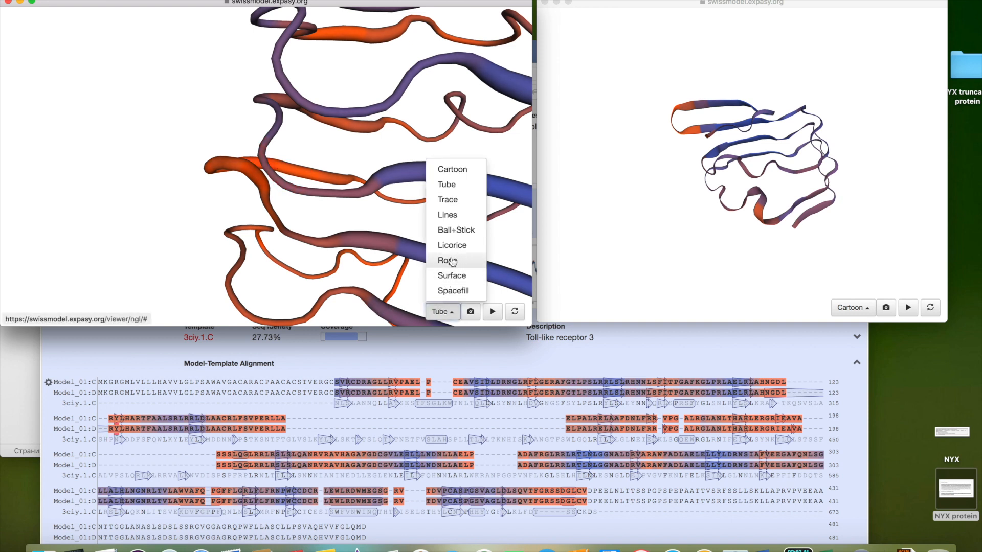
{"action": "left_click", "coordinate": [446, 260]}
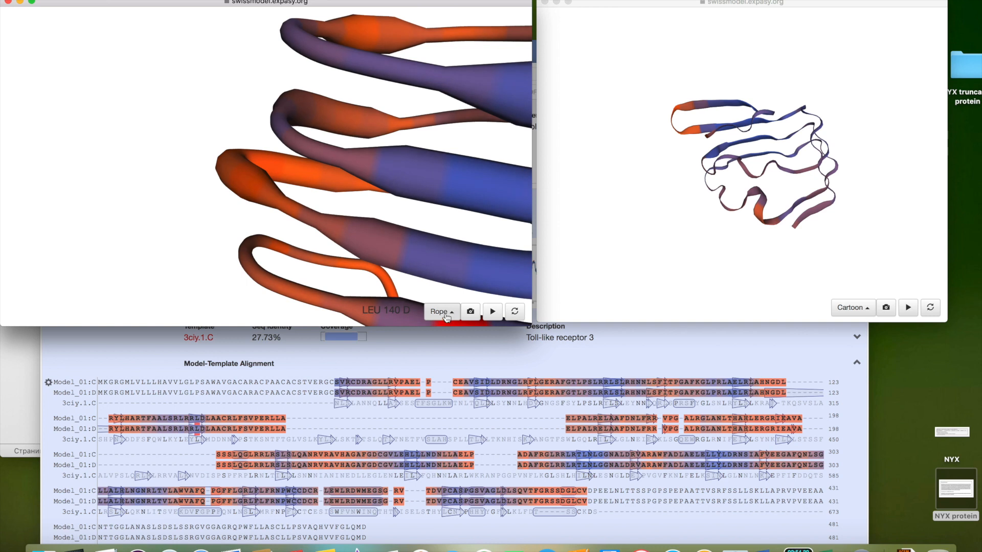
{"action": "left_click", "coordinate": [440, 311]}
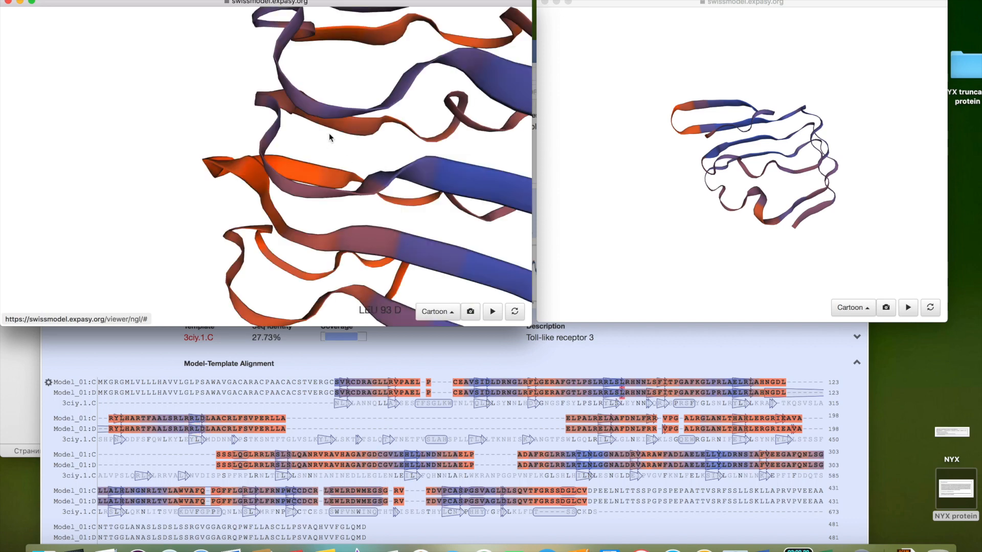
{"action": "mouse_move", "coordinate": [562, 332]}
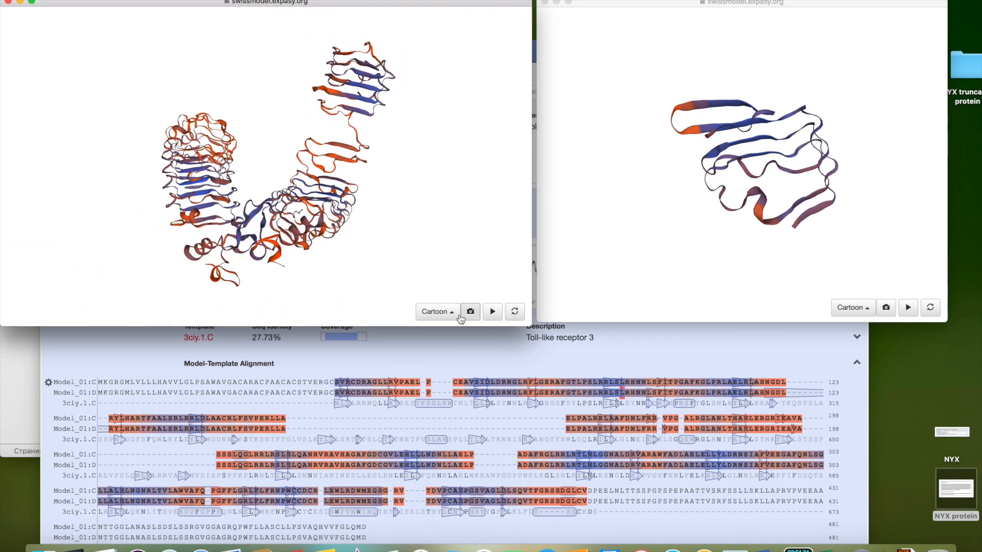
{"action": "left_click", "coordinate": [434, 310]}
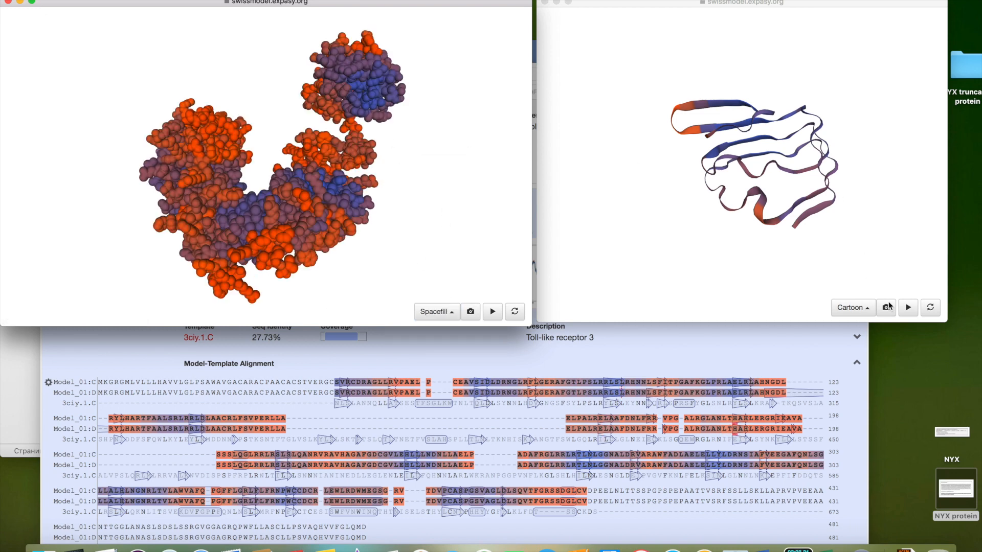
Render the truncated NYX model as Spacefill to match.
{"action": "left_click", "coordinate": [850, 308]}
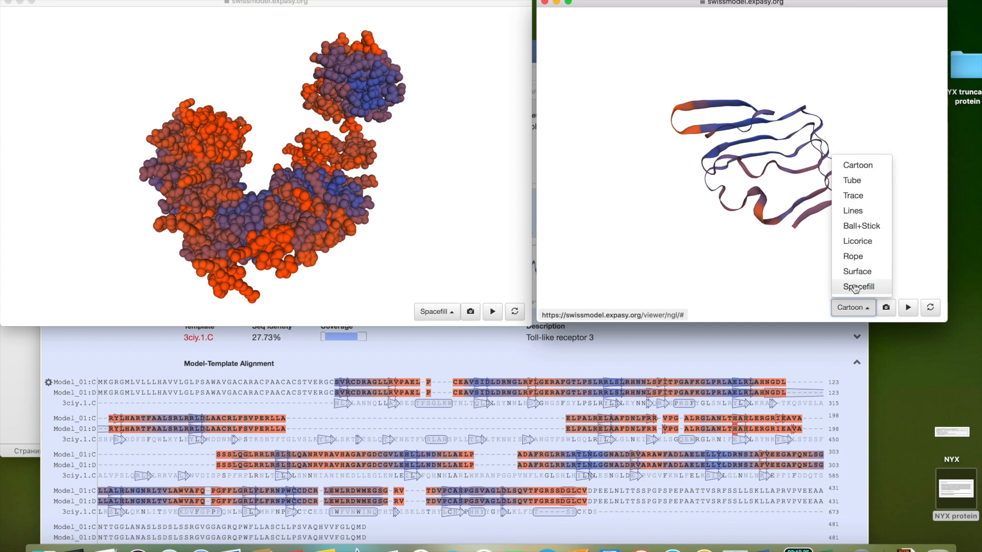
{"action": "left_click", "coordinate": [859, 286]}
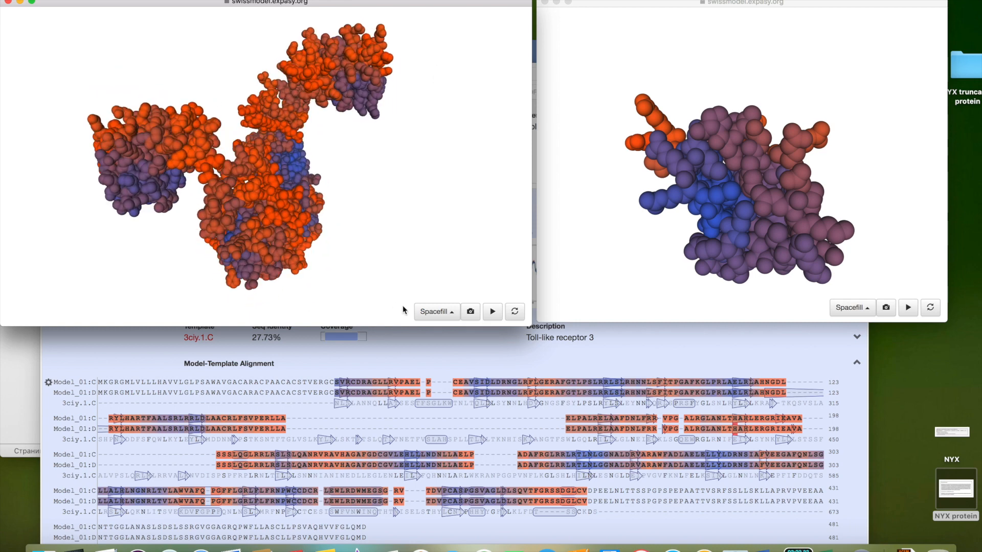
Try Surface, Rope and Licorice on the full model, then settle on Ball+Stick.
{"action": "left_click", "coordinate": [434, 311]}
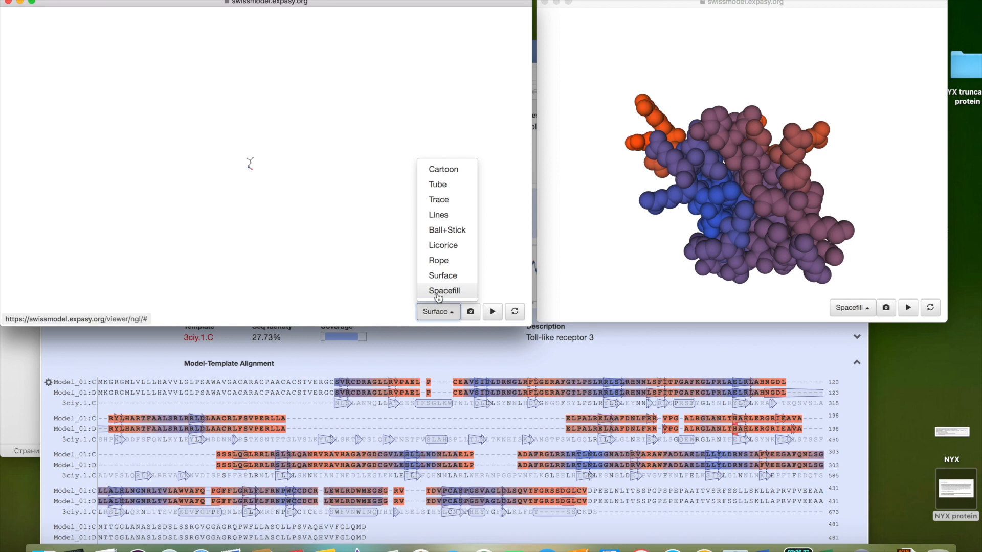
{"action": "left_click", "coordinate": [438, 261]}
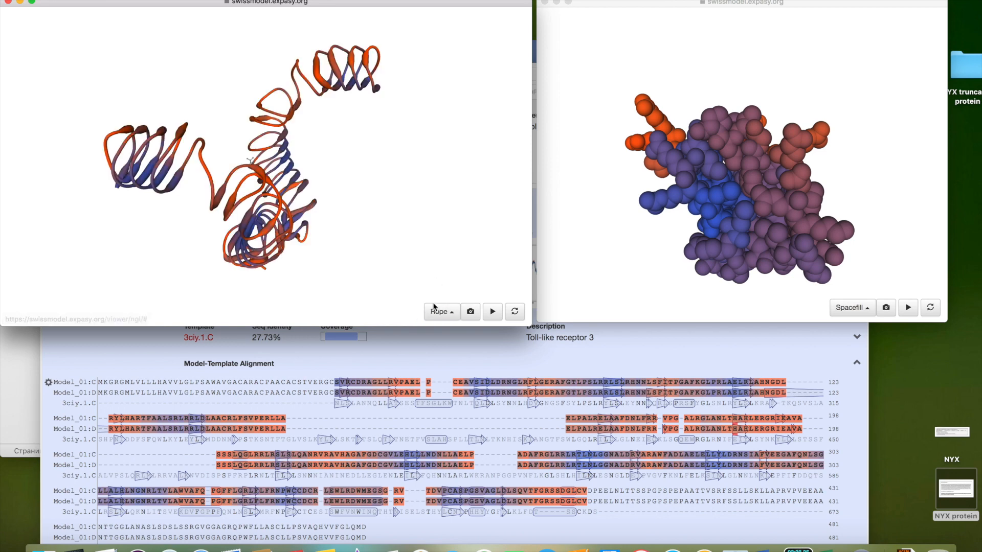
{"action": "left_click", "coordinate": [440, 311]}
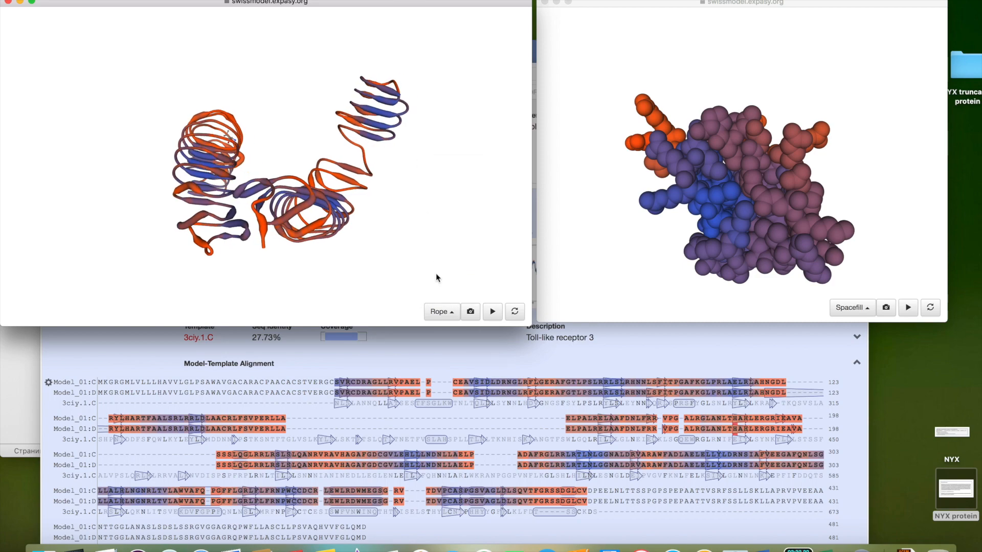
{"action": "left_click", "coordinate": [440, 311]}
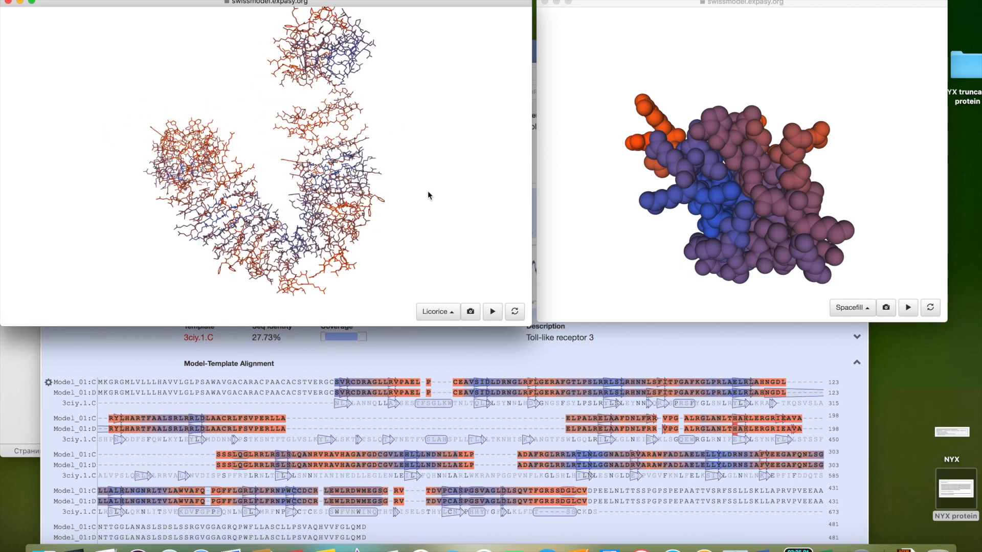
{"action": "left_click", "coordinate": [436, 311]}
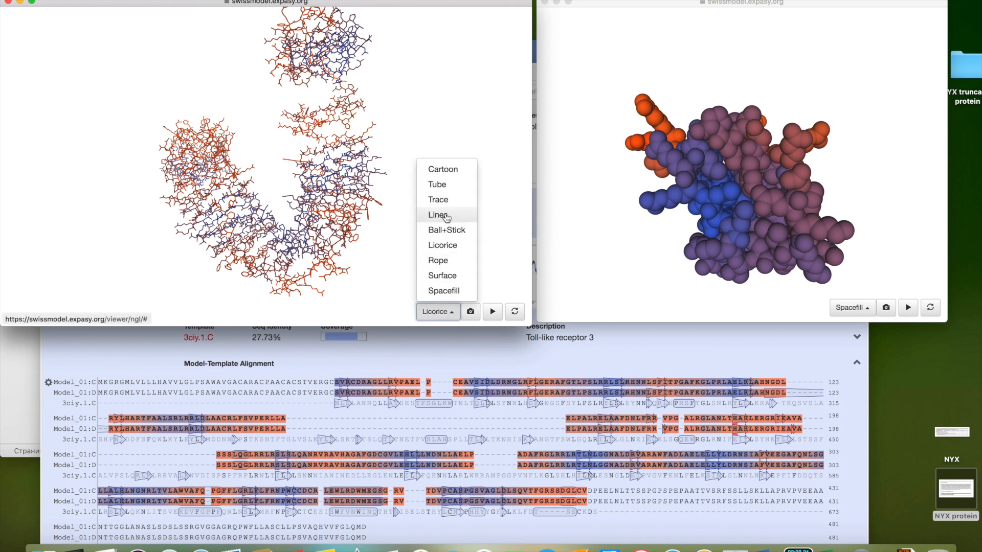
{"action": "left_click", "coordinate": [446, 230]}
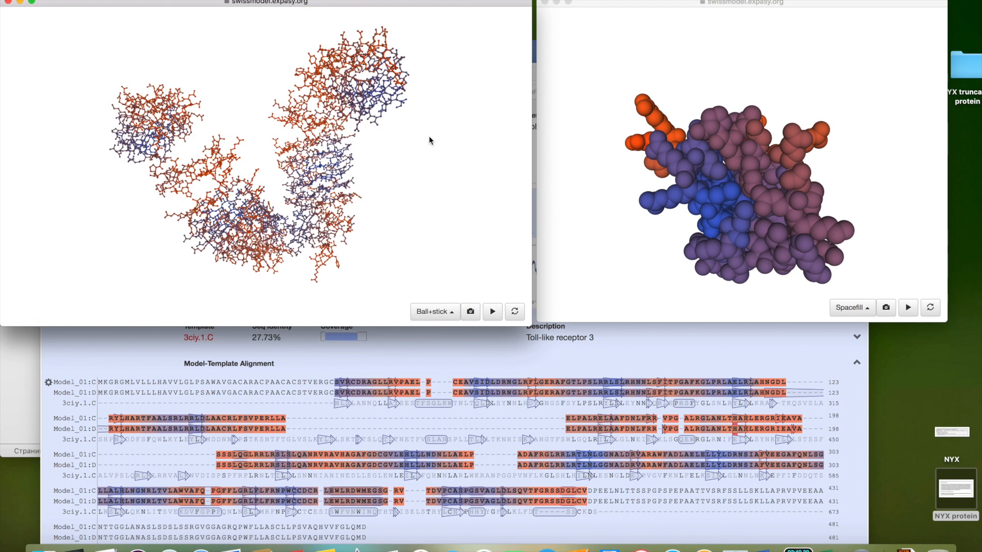